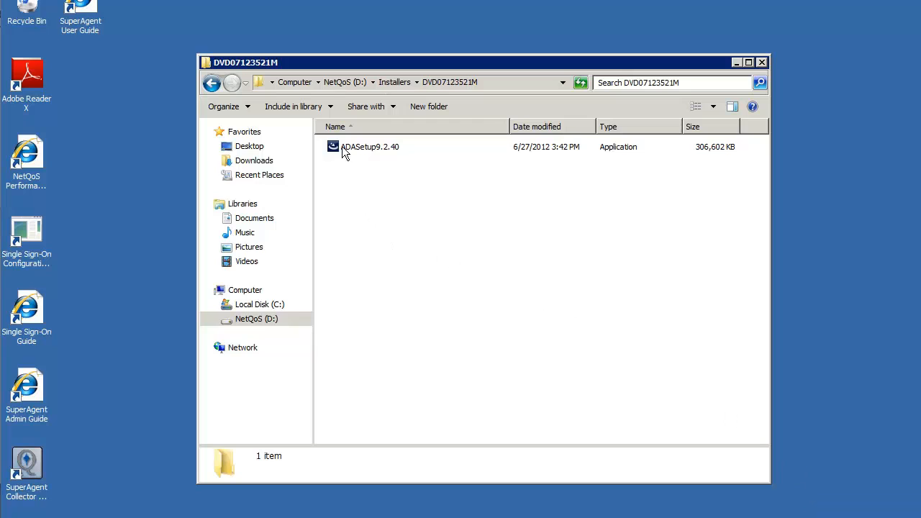
# Launch ADASetup9.2.40 from the DVD07123521M folder to start the CA ADA Setup wizard
pyautogui.click(370, 147)
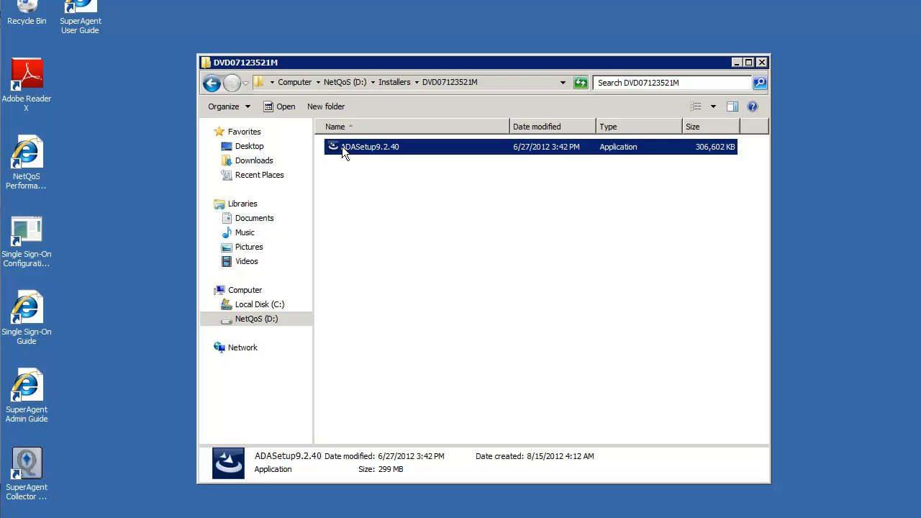
pyautogui.doubleClick(371, 147)
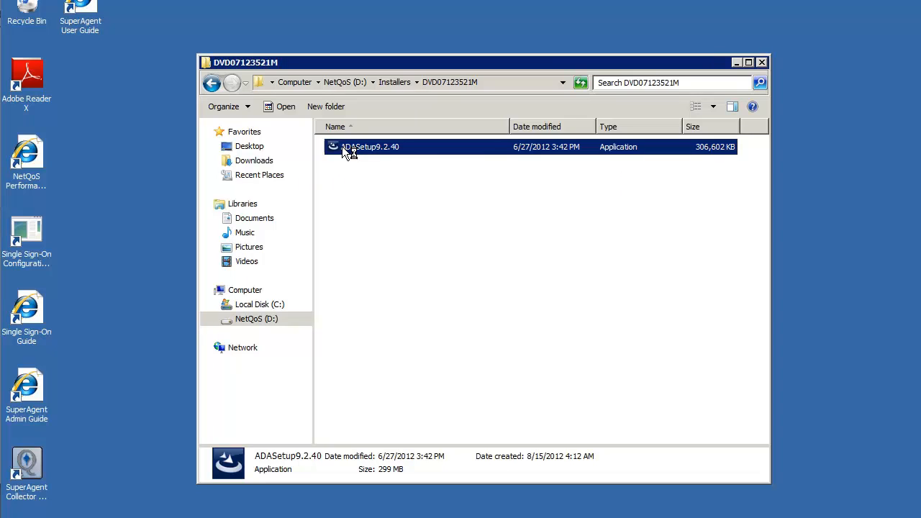
pyautogui.doubleClick(371, 147)
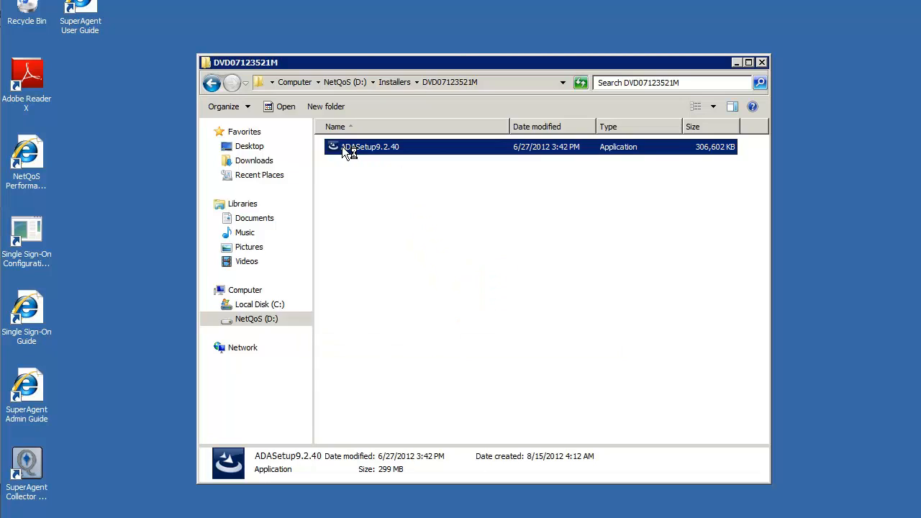
pyautogui.doubleClick(372, 147)
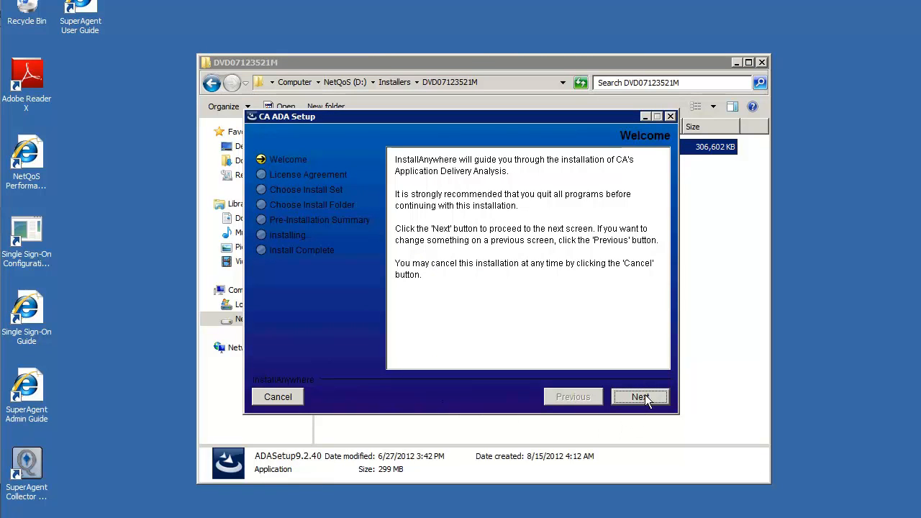
# Accept the License Agreement and continue past the 9.1.77 version notice to the Upgrade Summary
pyautogui.click(639, 397)
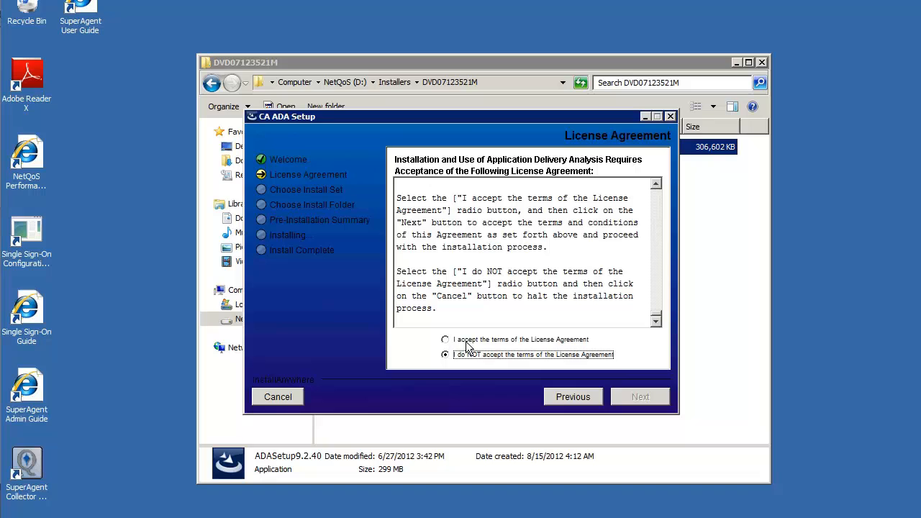
pyautogui.click(445, 340)
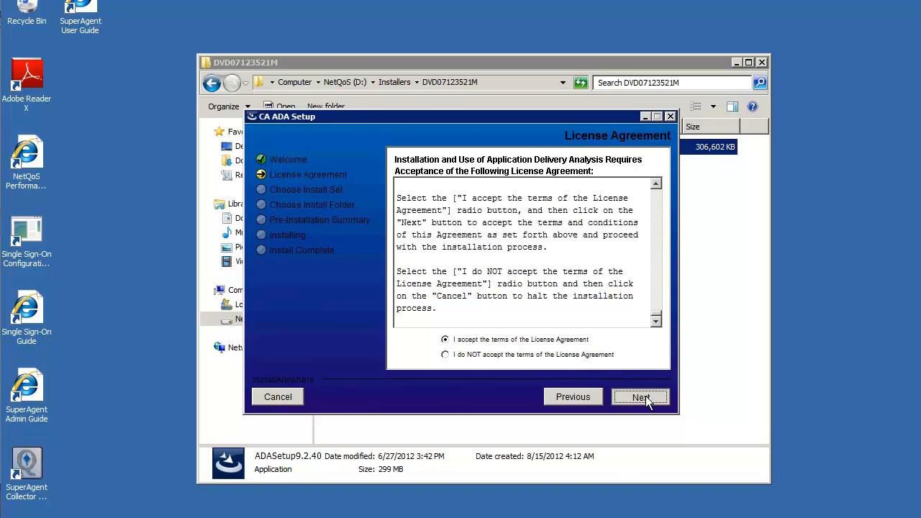
pyautogui.click(639, 398)
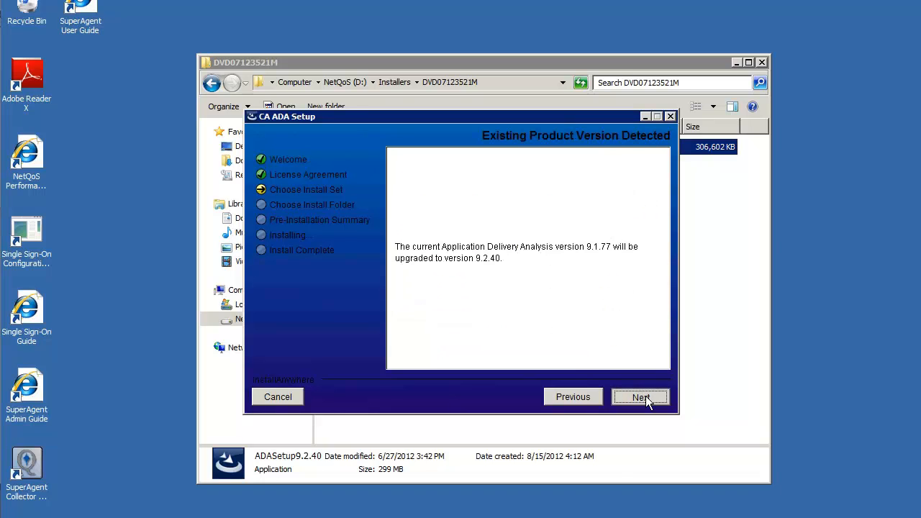
pyautogui.click(639, 397)
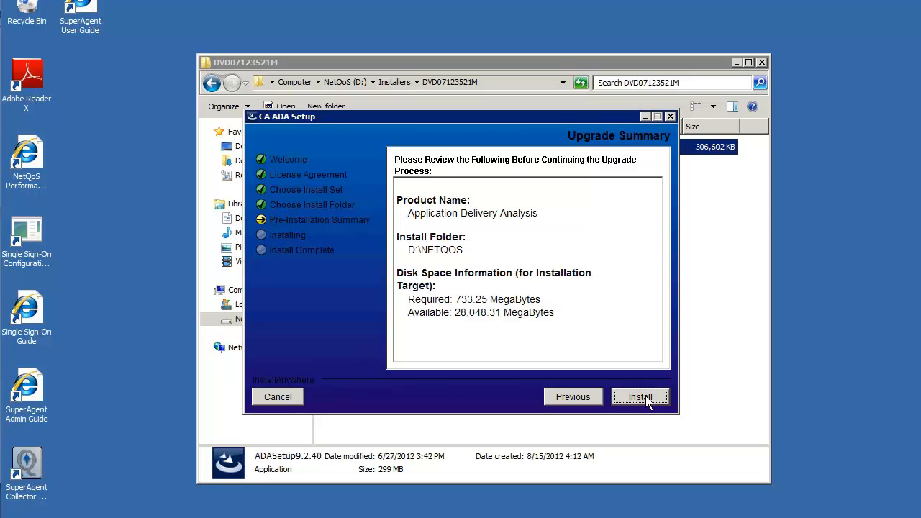
# Start the upgrade install and agree to the Database Health Check until Install Complete appears
pyautogui.click(639, 397)
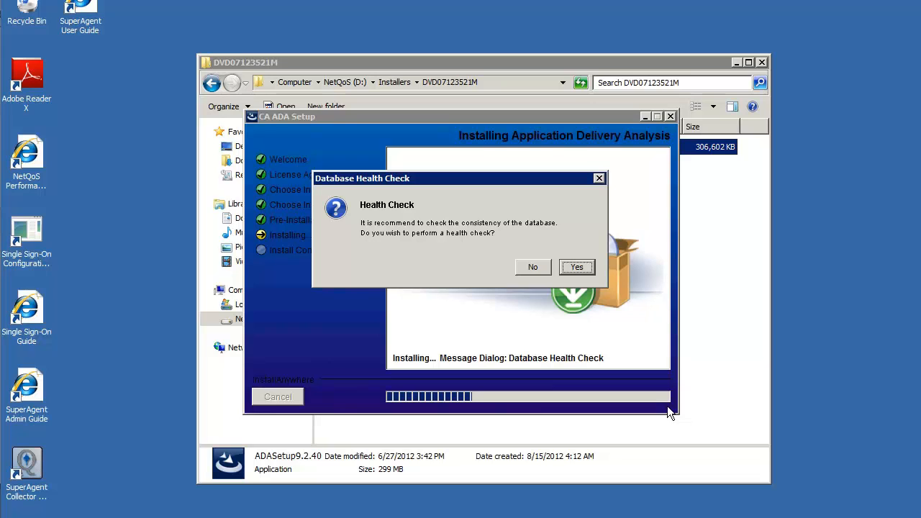
pyautogui.moveTo(576, 266)
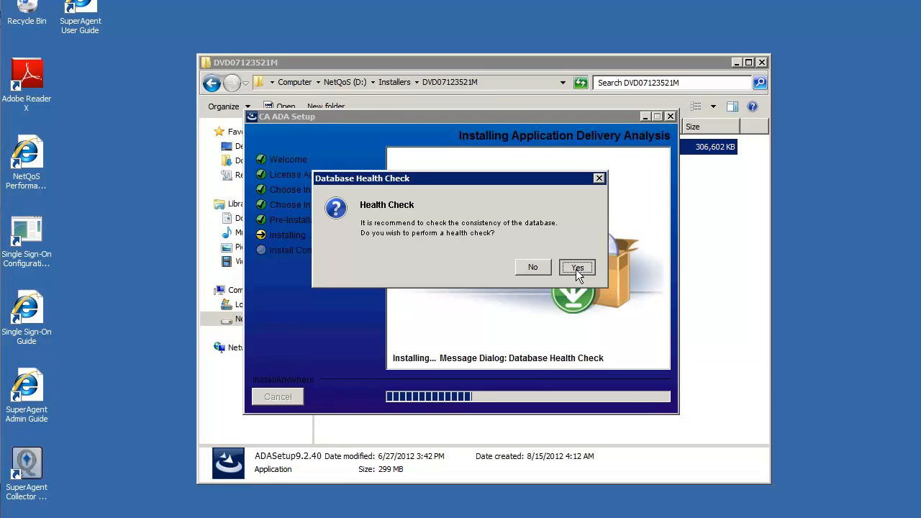
pyautogui.click(578, 266)
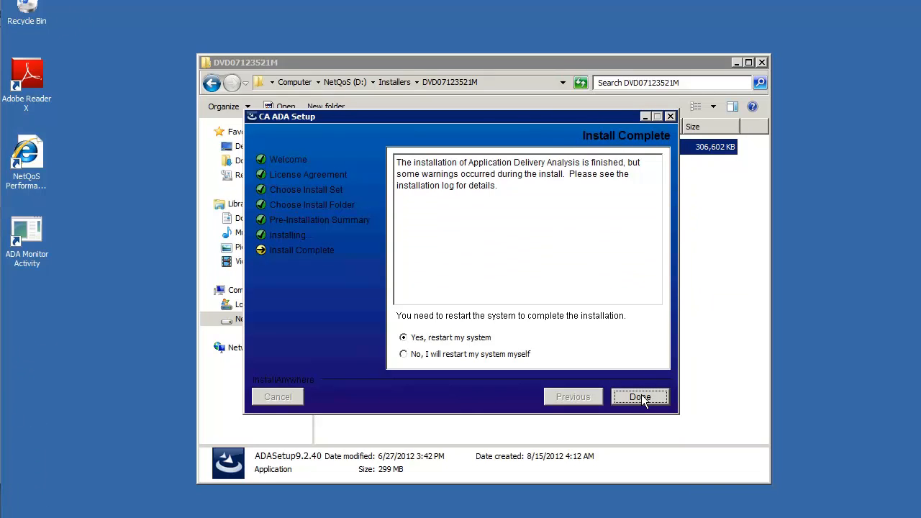
pyautogui.click(639, 398)
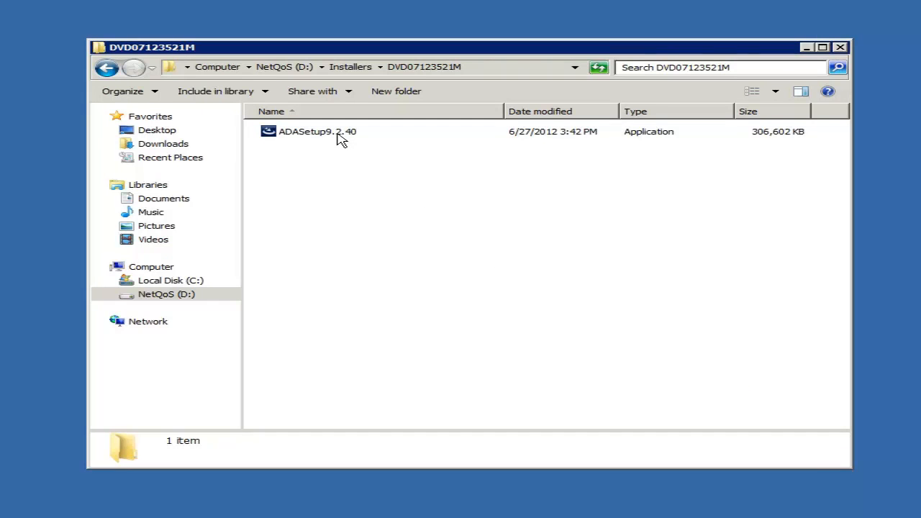
# Launch ADASetup9.2.40 again from the DVD07123521M folder to reopen CA ADA Setup
pyautogui.click(316, 131)
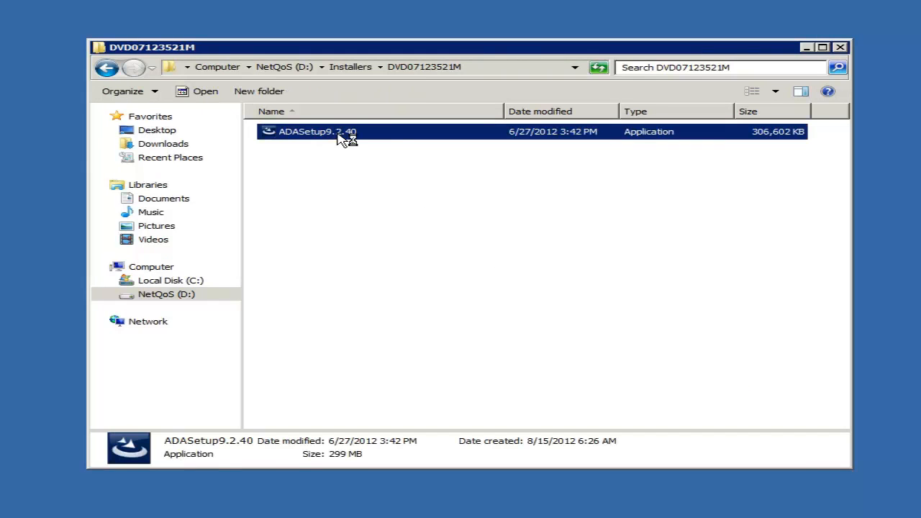
pyautogui.doubleClick(317, 131)
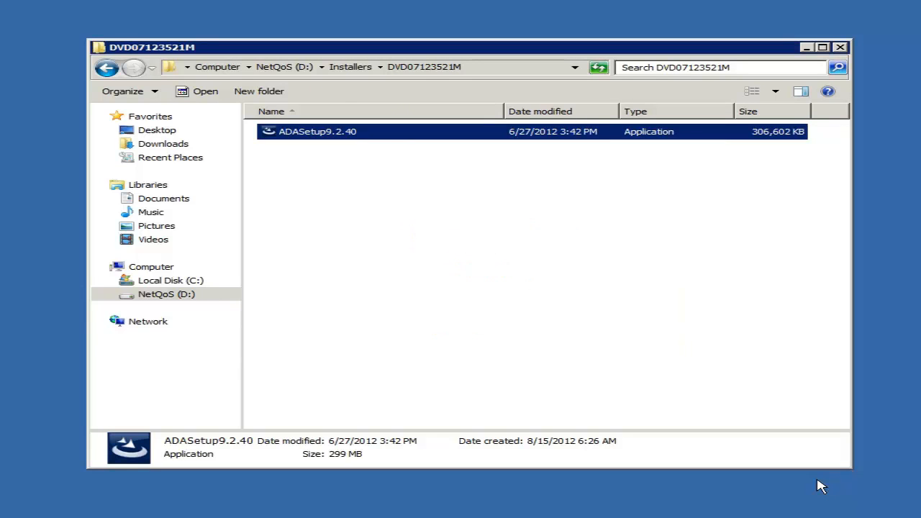
pyautogui.doubleClick(317, 131)
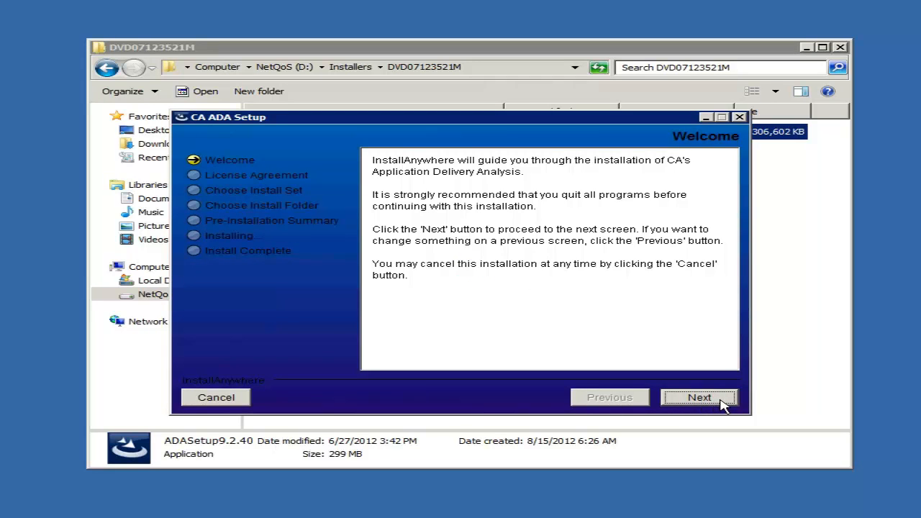
# Accept the License Agreement and continue past the 9.1.77-to-9.2.40 notice to the Upgrade Summary
pyautogui.click(698, 398)
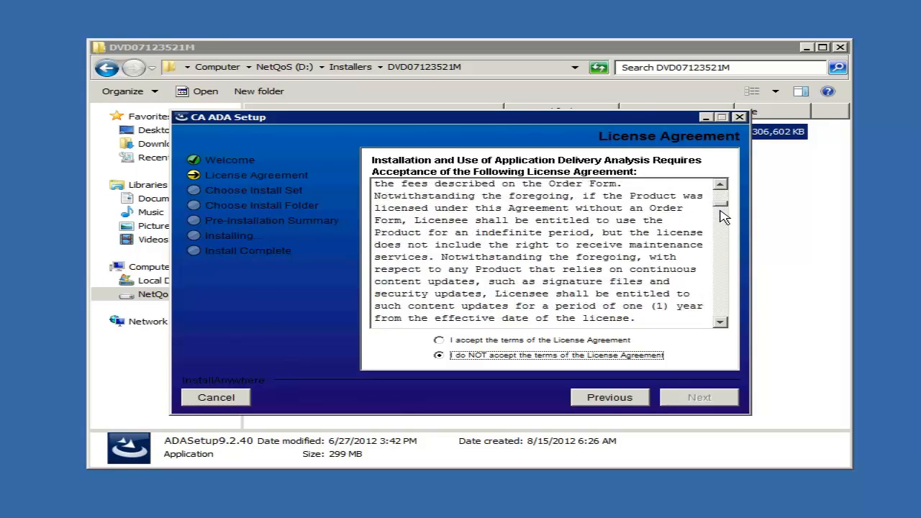
pyautogui.click(720, 323)
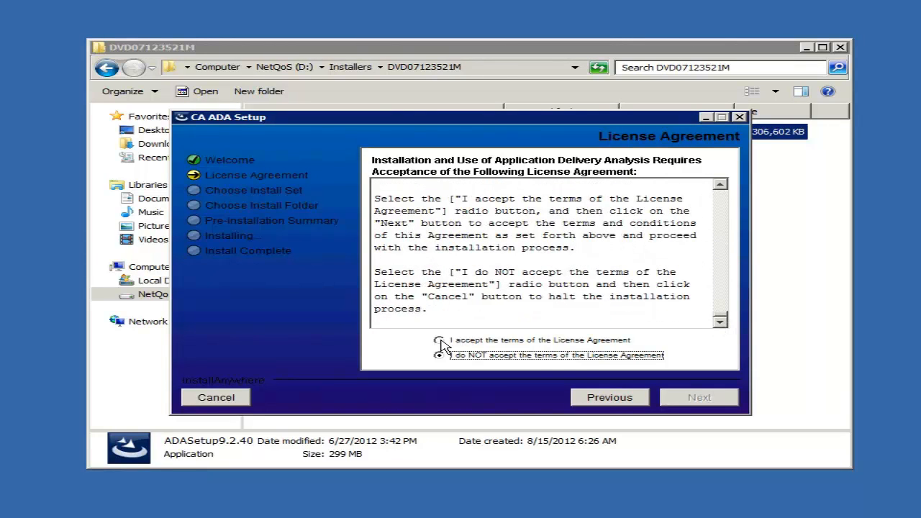
pyautogui.click(439, 340)
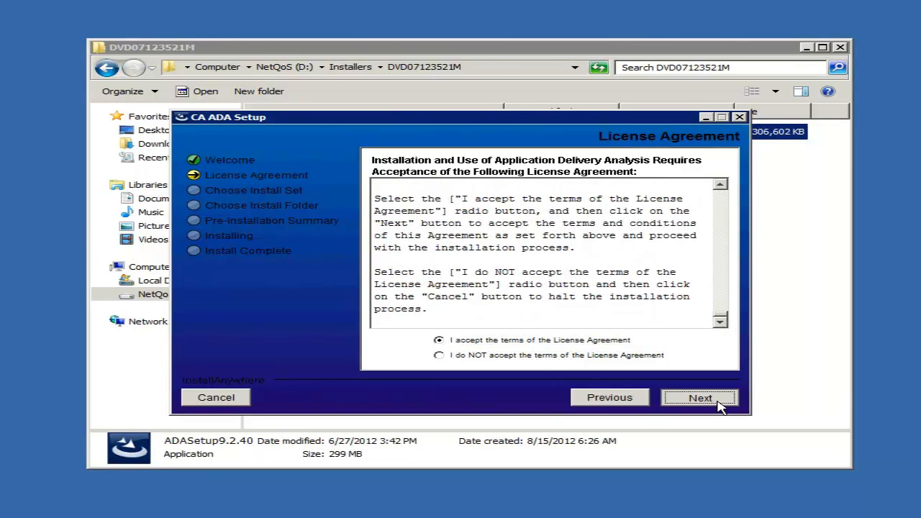
pyautogui.click(700, 398)
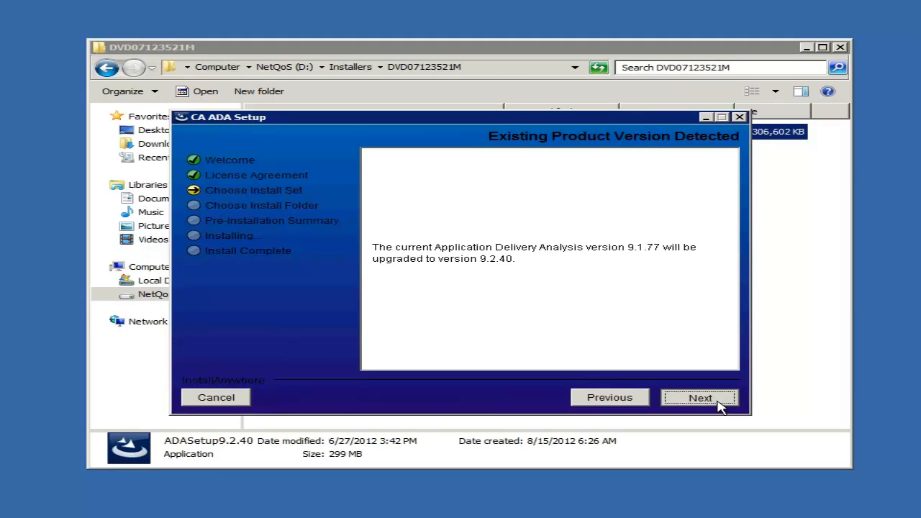
pyautogui.click(699, 397)
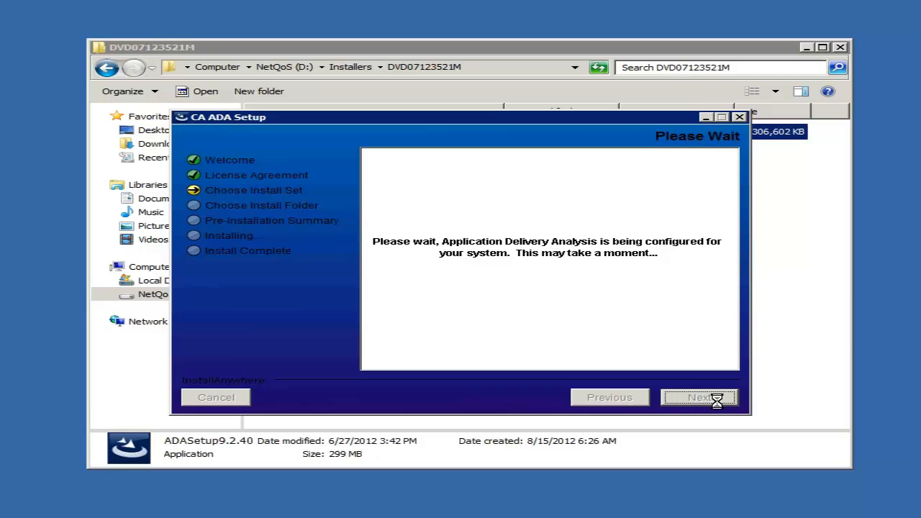
pyautogui.click(698, 397)
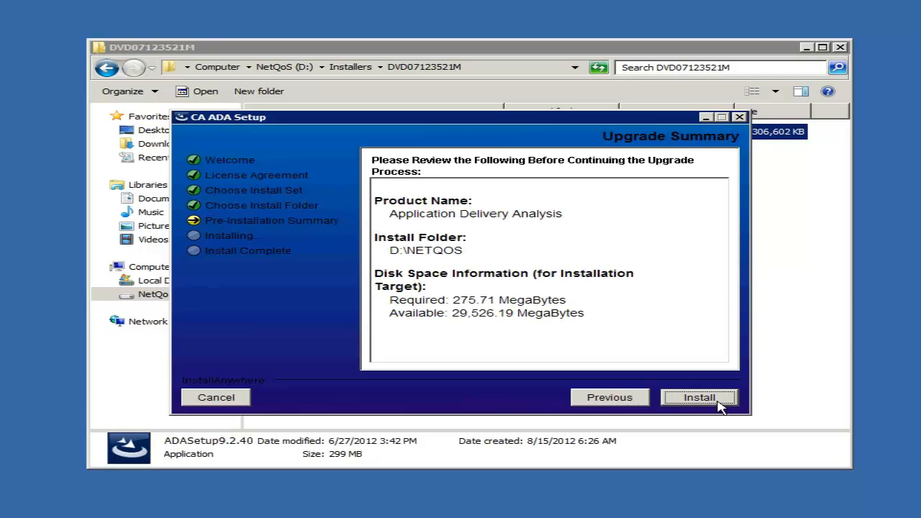
# Install the upgrade, then finish with 'Yes, restart my system' selected
pyautogui.click(698, 397)
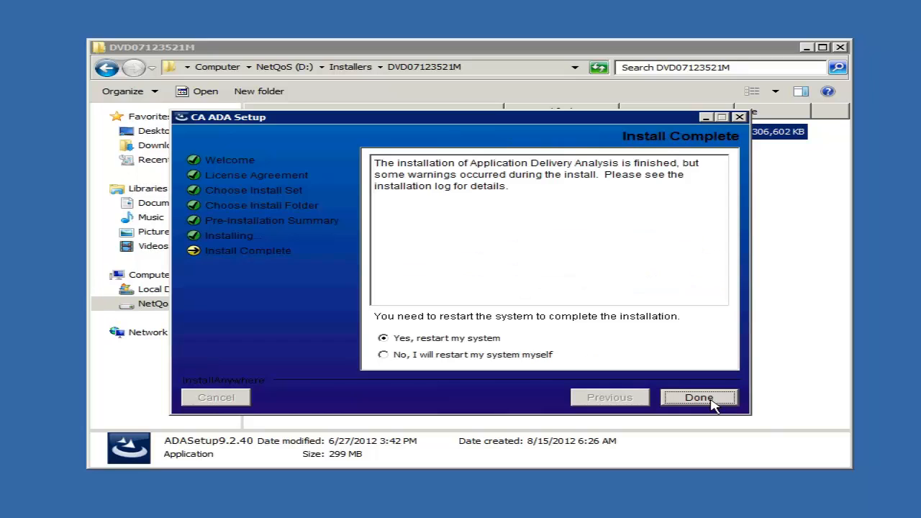
pyautogui.click(697, 397)
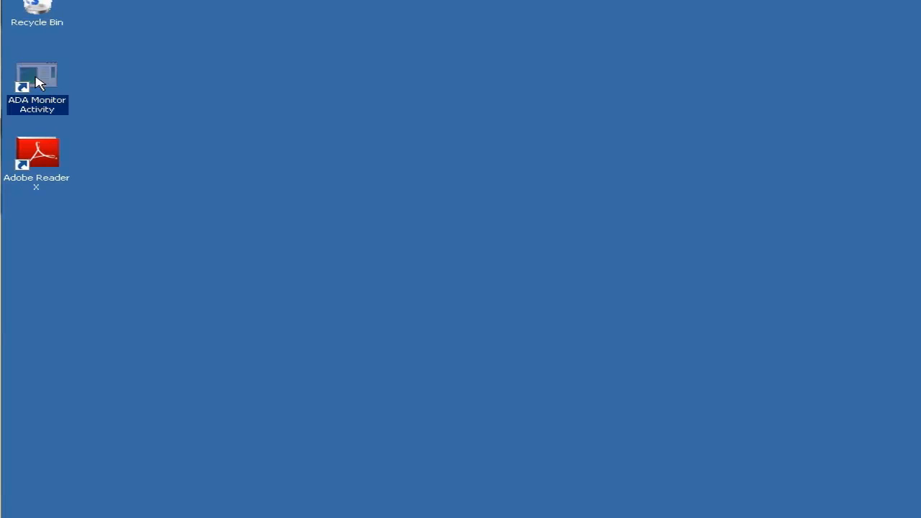
# Launch ADA Monitor Activity from the desktop to reach the Application Delivery Analysis login page
pyautogui.doubleClick(37, 74)
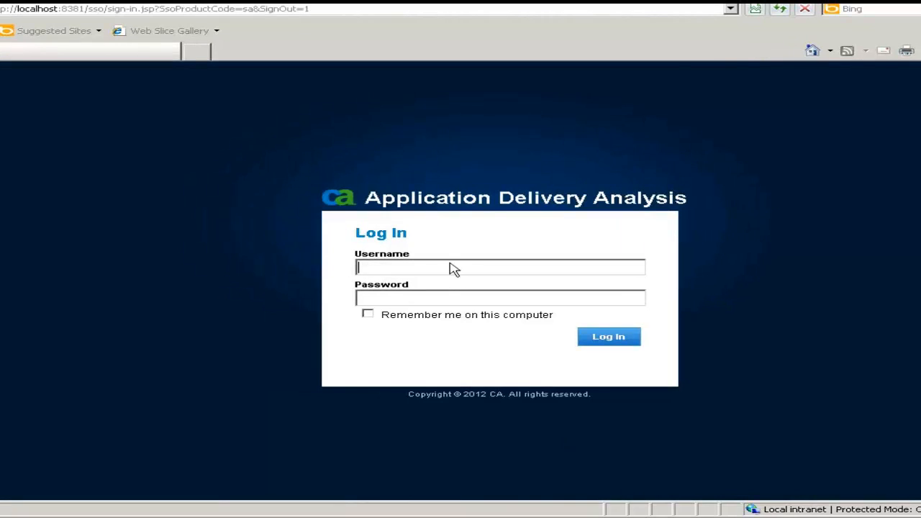
# Log in as nqadmin to reach the Performance by Network and Server overview
pyautogui.write('nq')
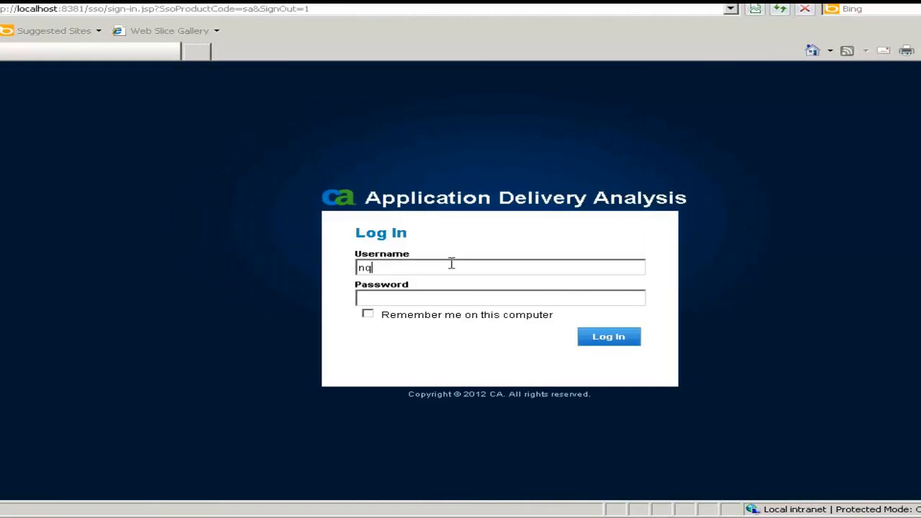
pyautogui.write('admin')
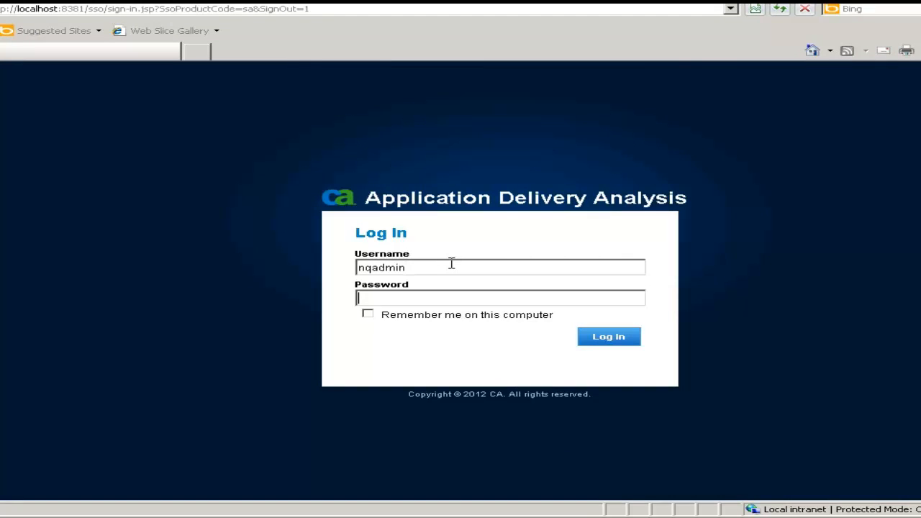
pyautogui.write('••')
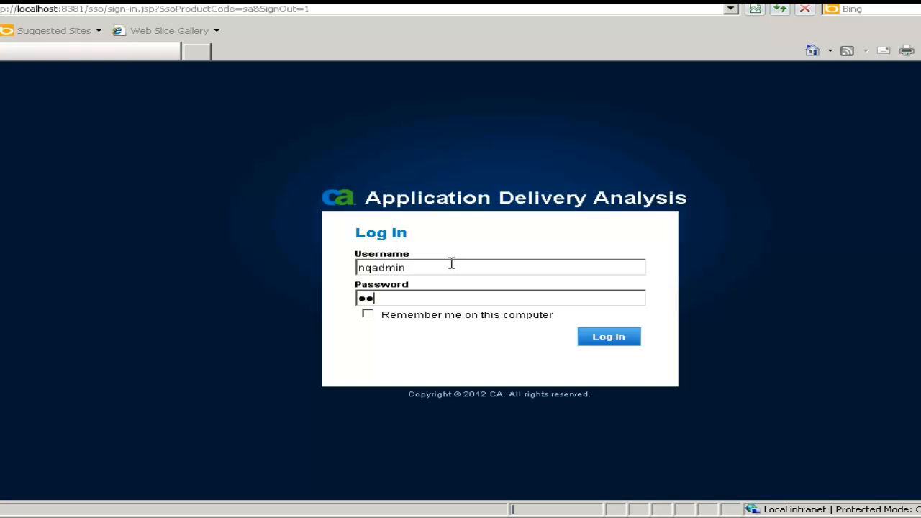
pyautogui.click(607, 337)
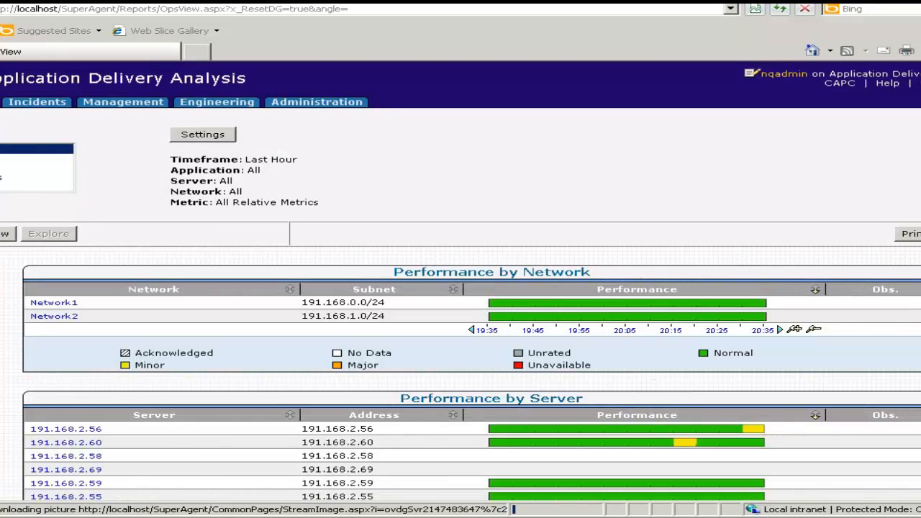
pyautogui.scroll(-3)
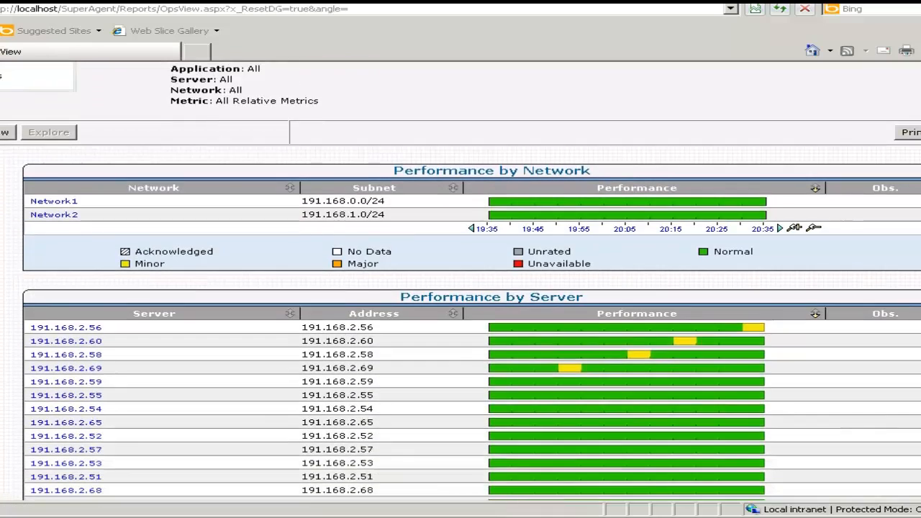
pyautogui.scroll(-3)
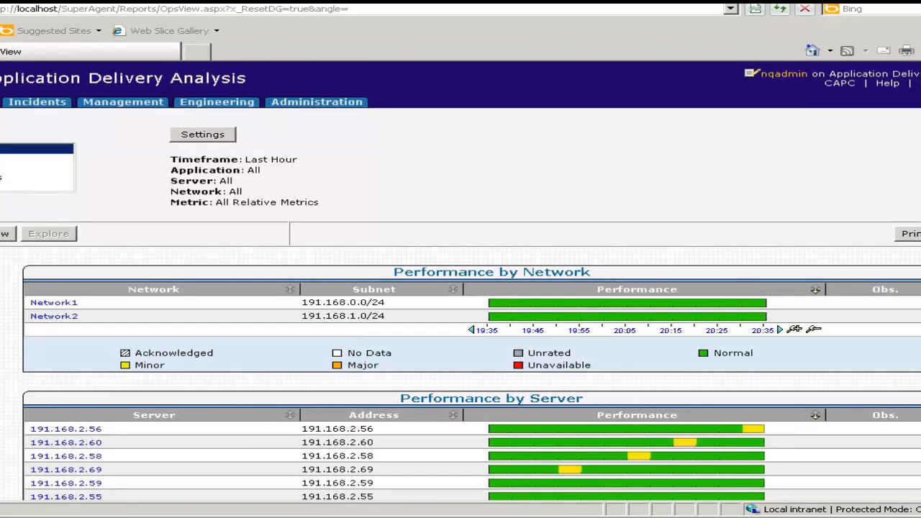
pyautogui.moveTo(438, 136)
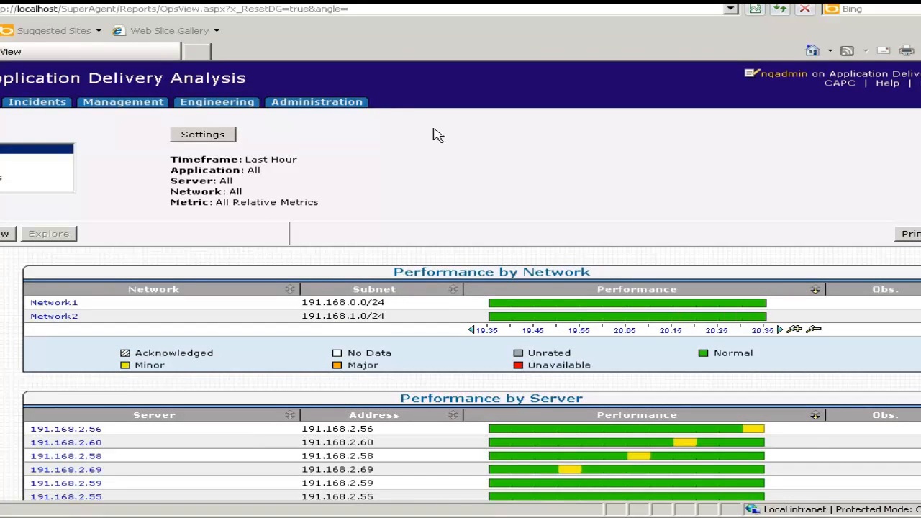